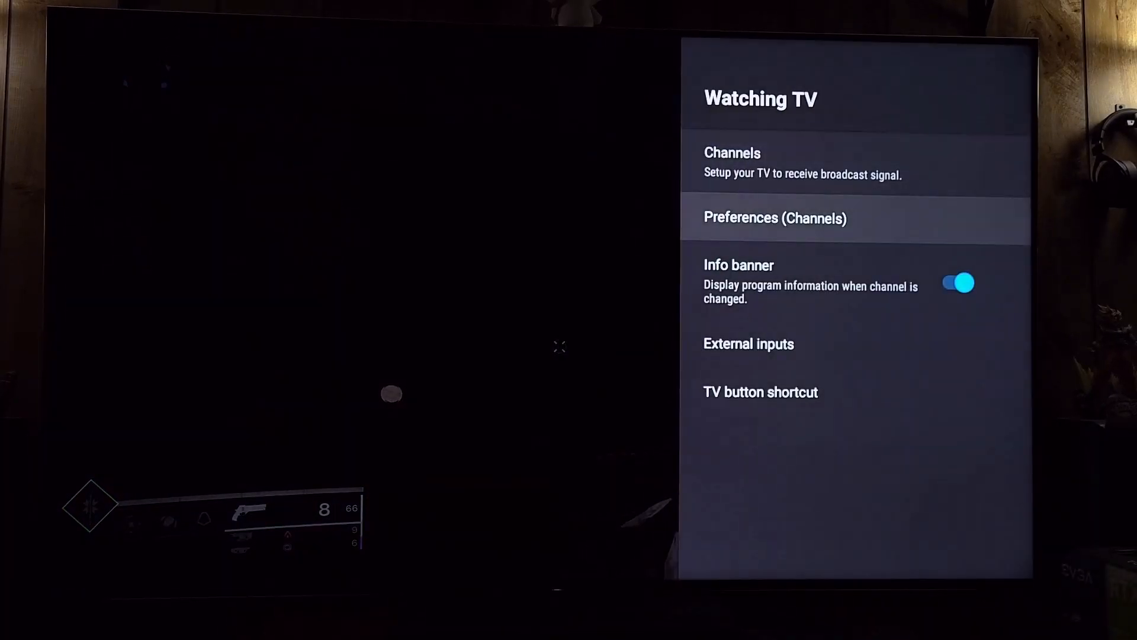
Check that HDMI 4 uses Enhanced format under External inputs' HDMI signal format.
left_click(748, 343)
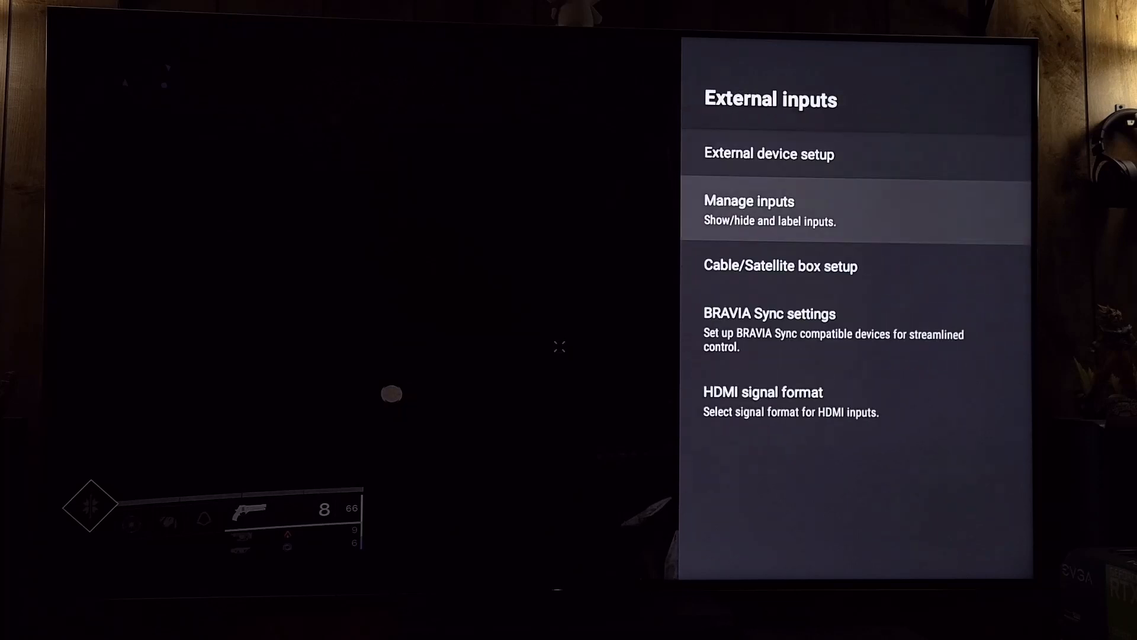
left_click(762, 393)
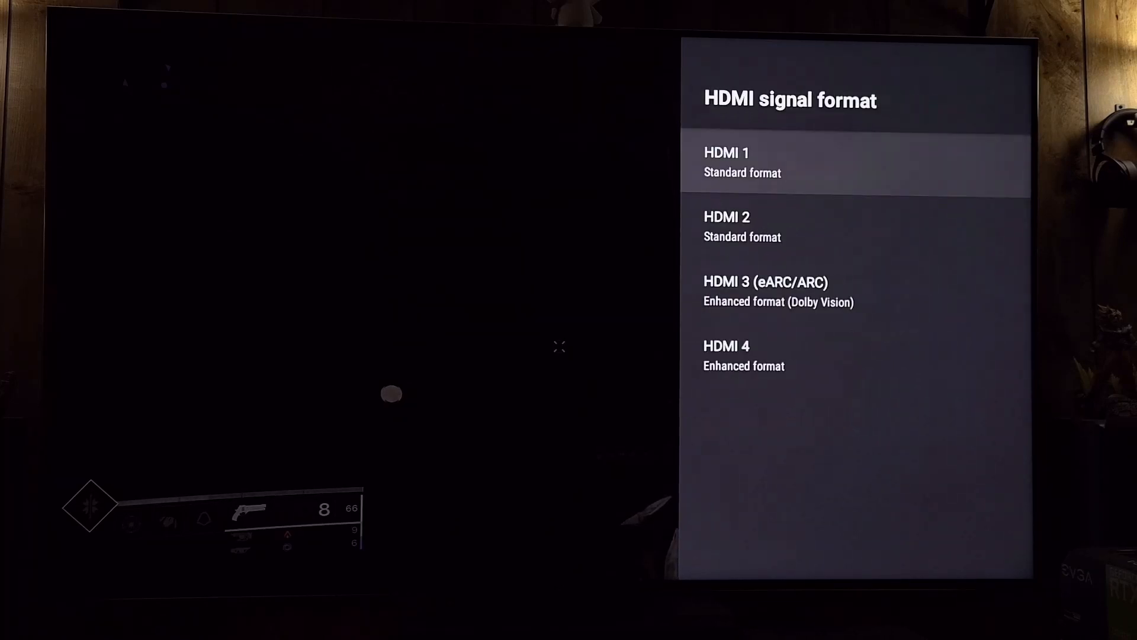
left_click(726, 356)
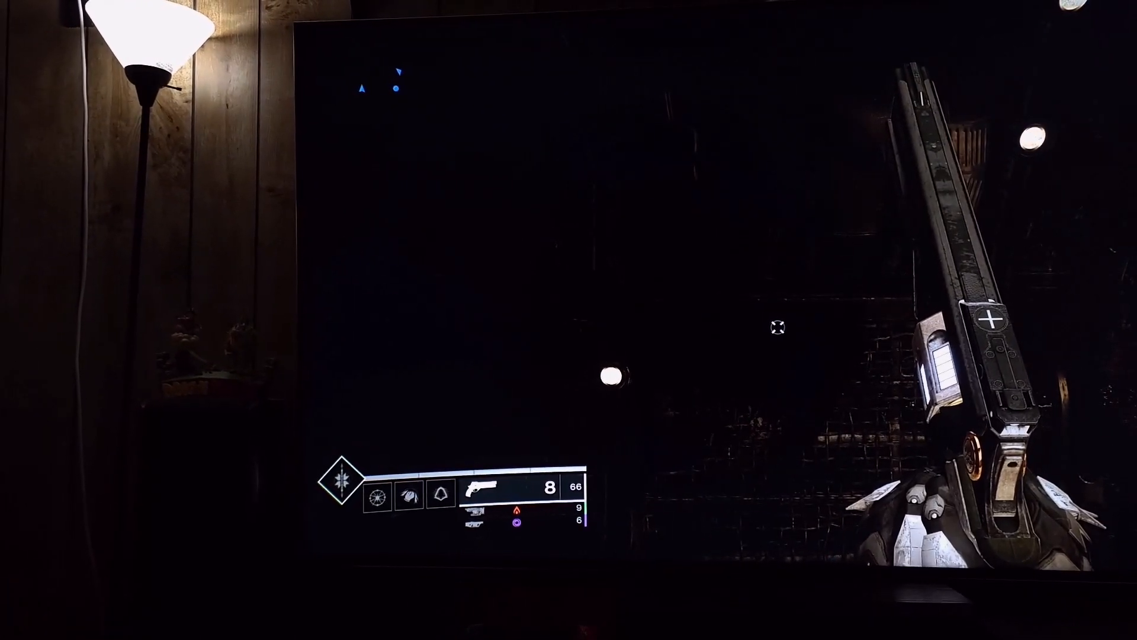
Reach Xbox TV & display options from the guide to see 60 Hz and 120 Hz refresh rates.
key("xbox")
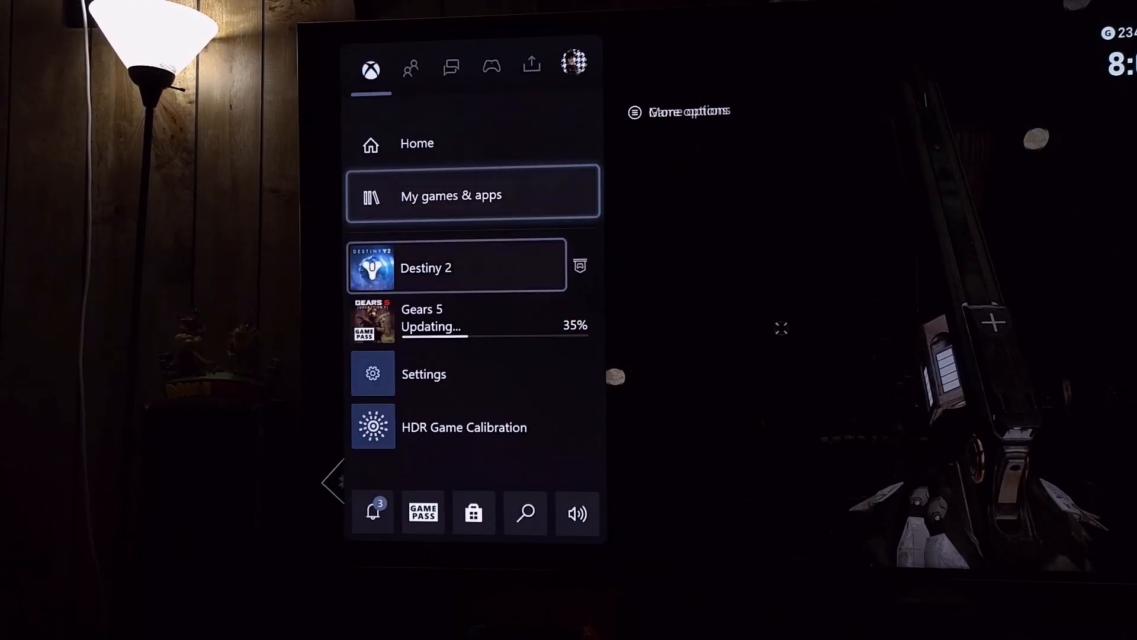
left_click(424, 374)
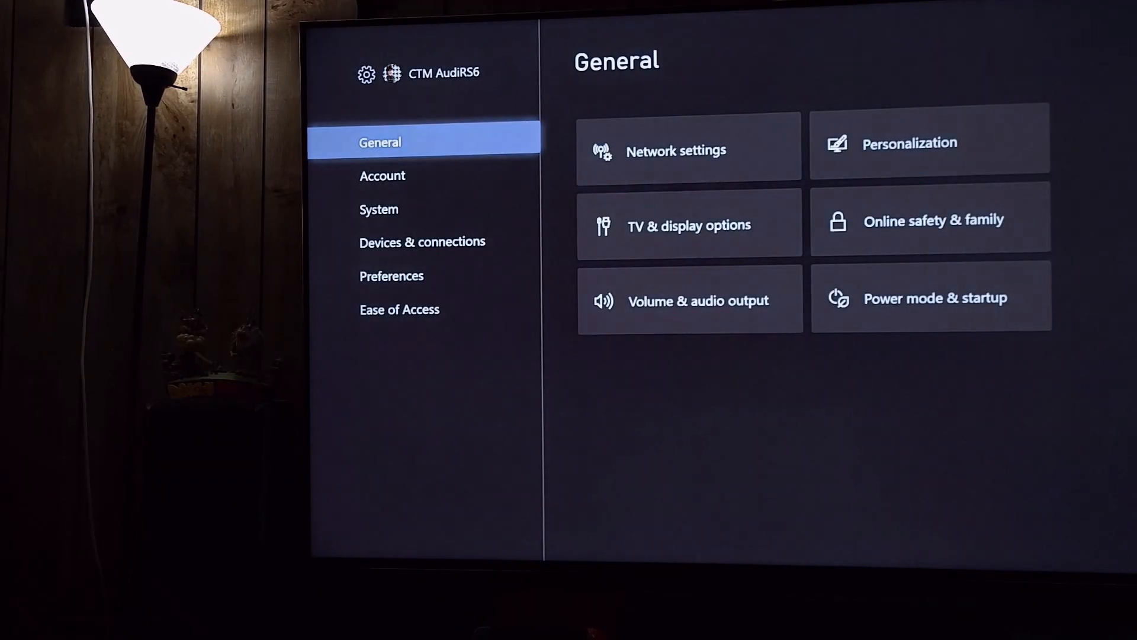
left_click(688, 225)
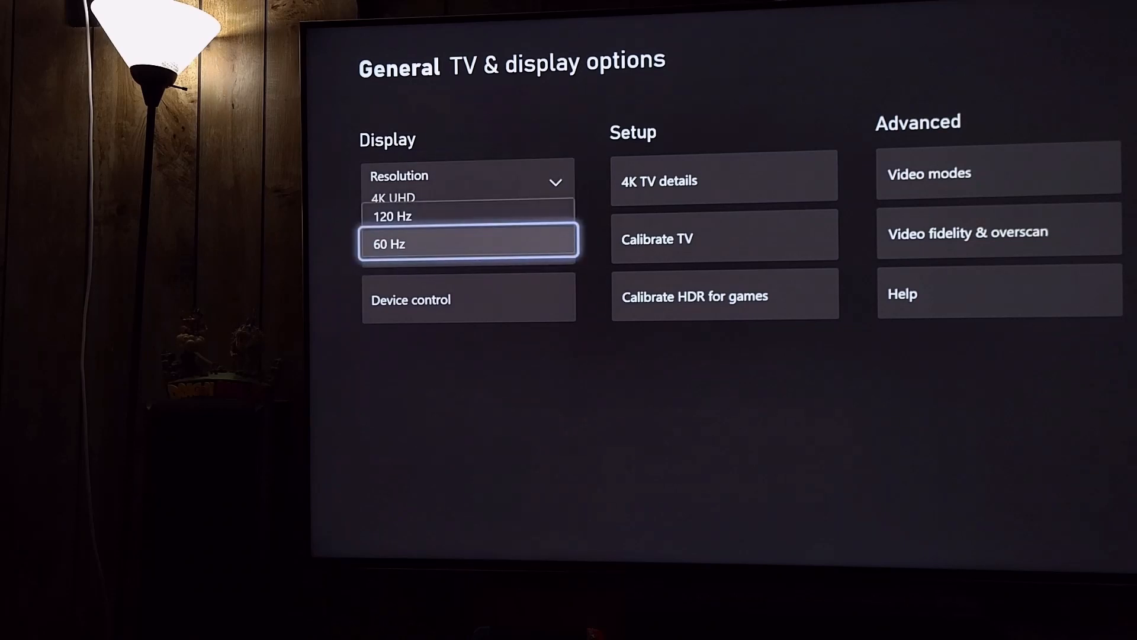